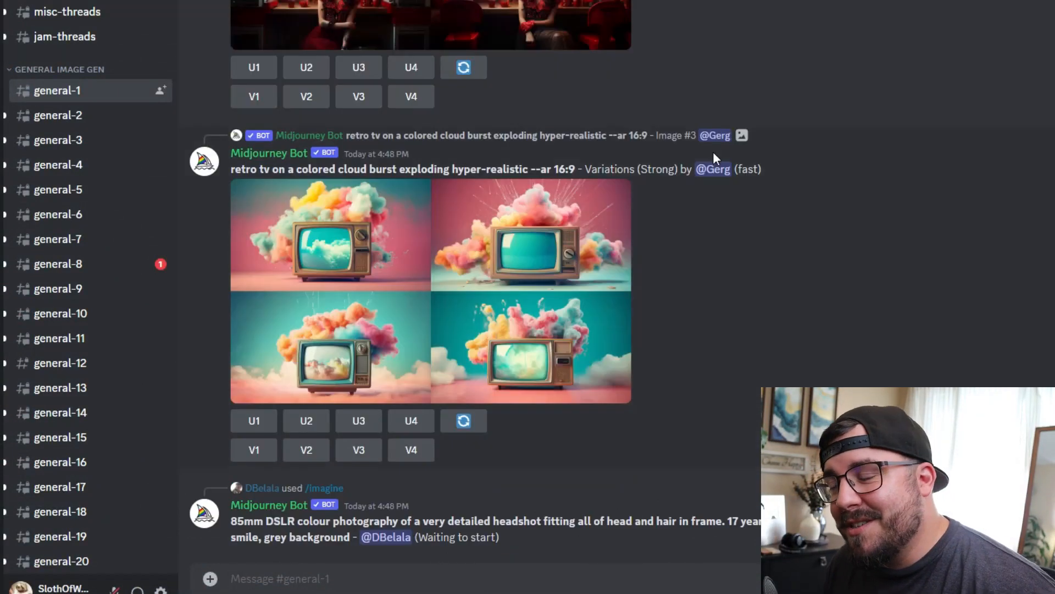
{"action": "mouse_move", "coordinate": [725, 222]}
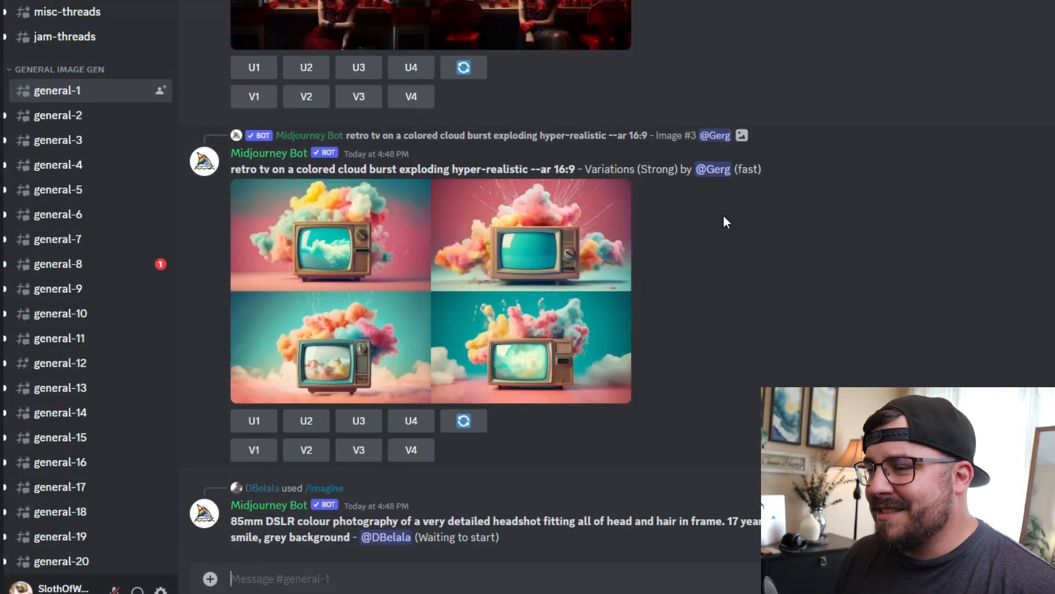
Step: Submit the Midjourney /imagine prompt 'elon musk as a jedi'
{"action": "scroll", "scroll_direction": "down", "scroll_amount": 3}
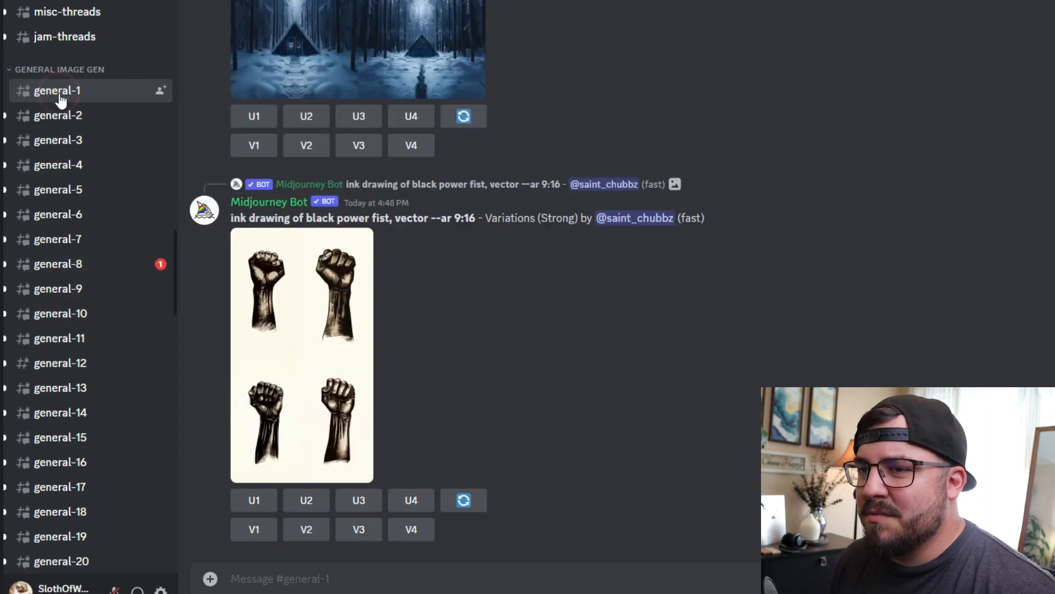
{"action": "scroll", "scroll_direction": "down", "scroll_amount": 3}
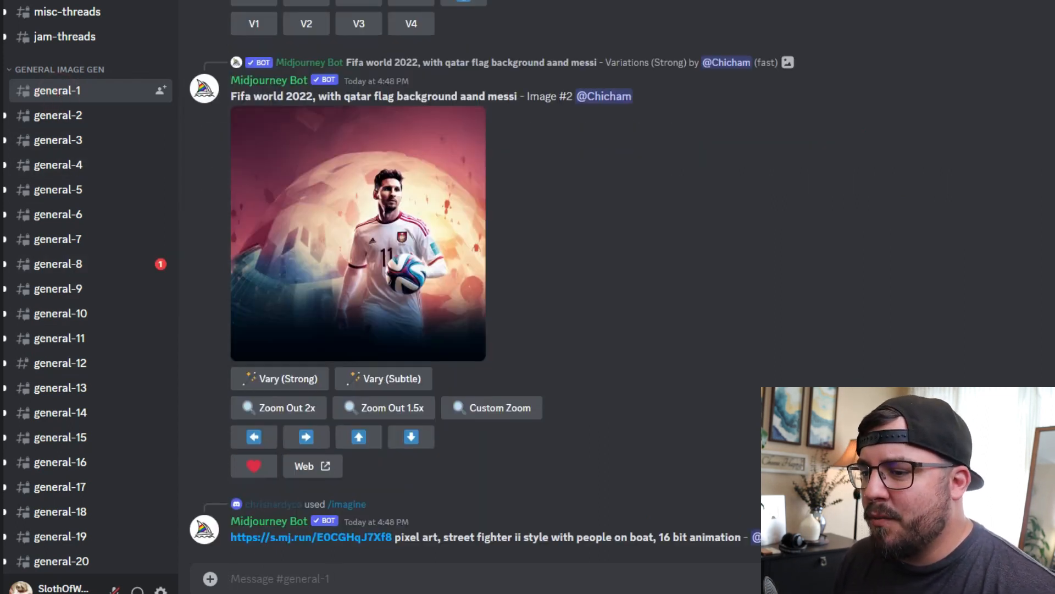
{"action": "scroll", "scroll_direction": "down", "scroll_amount": 3}
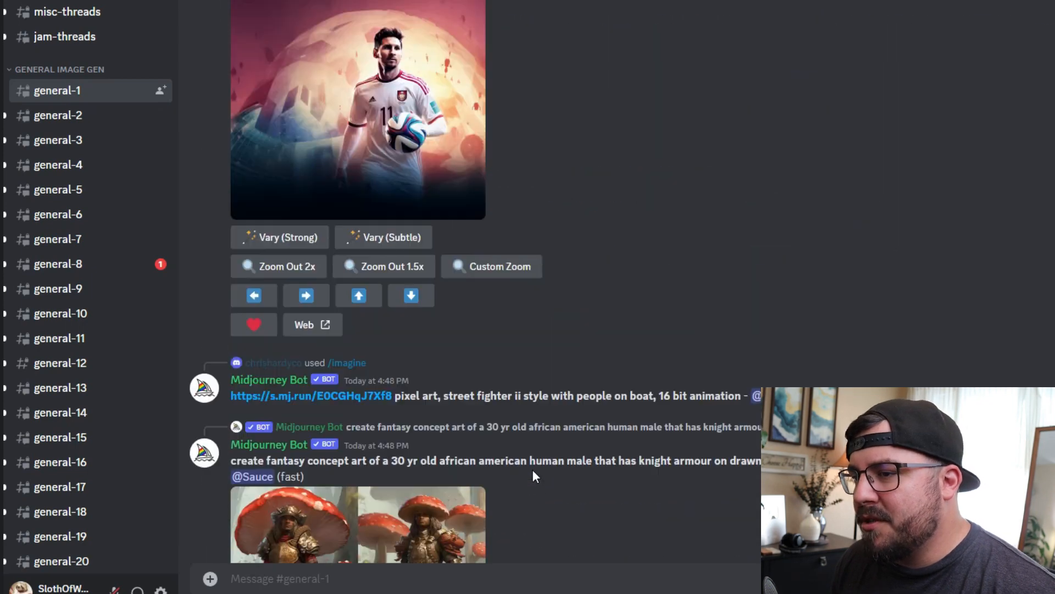
{"action": "scroll", "scroll_direction": "down", "scroll_amount": 3}
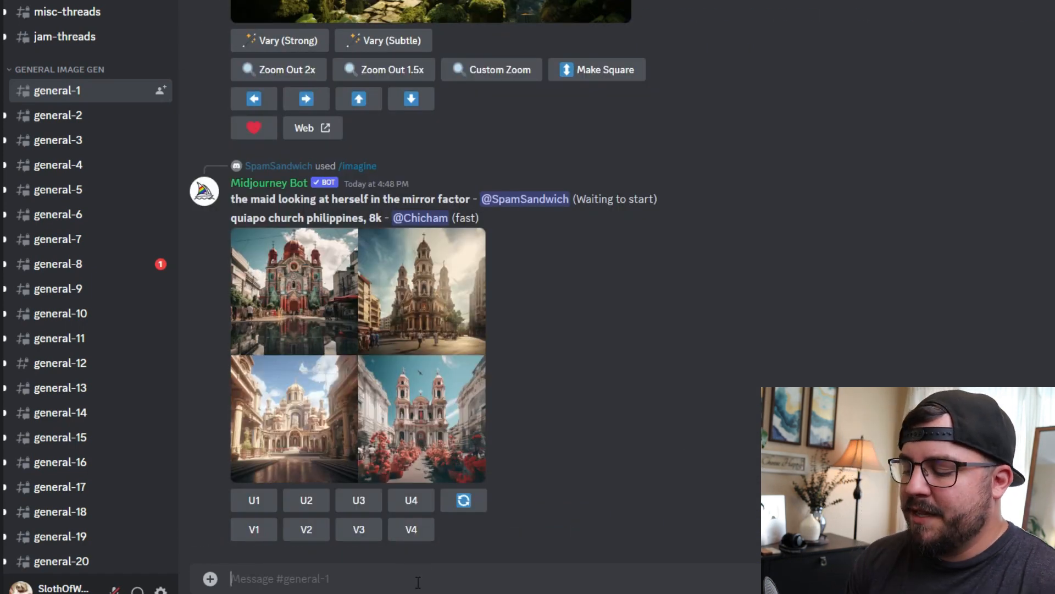
{"action": "type", "text": "/imagine prompt elon musk"}
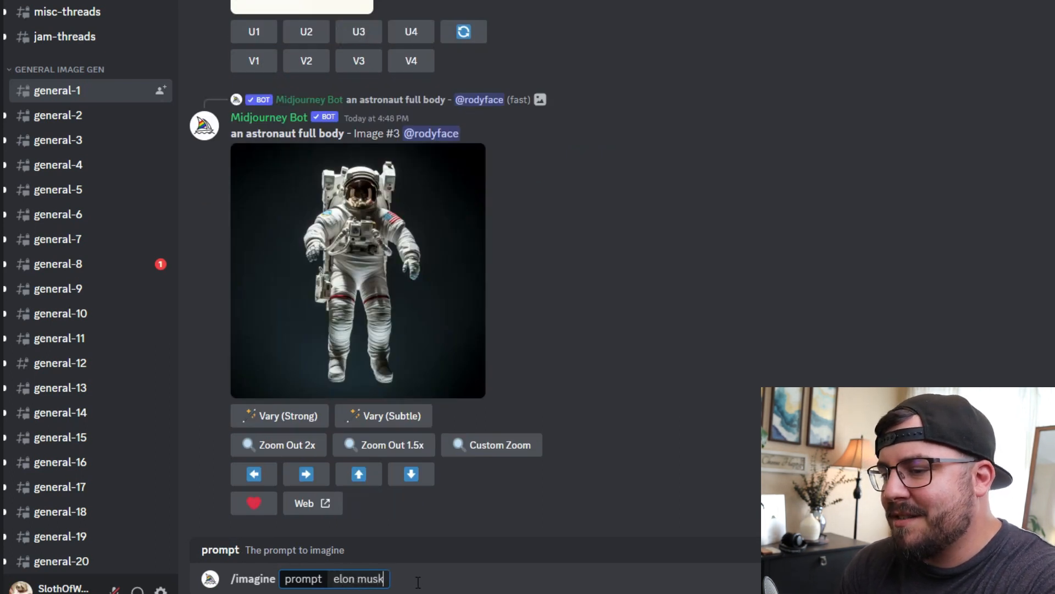
{"action": "type", "text": "ads"}
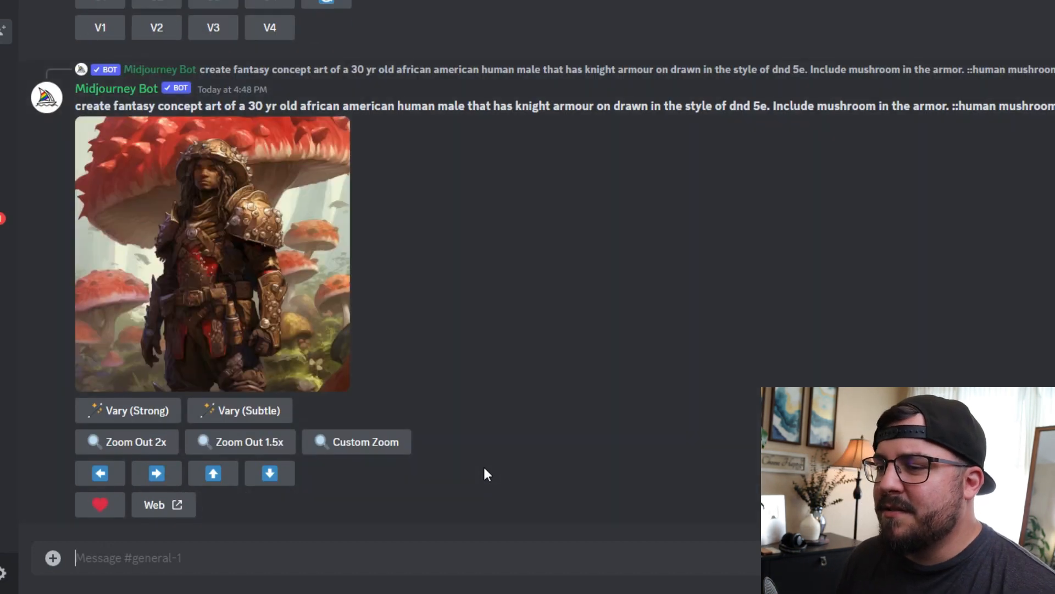
{"action": "scroll", "scroll_direction": "down", "scroll_amount": 3}
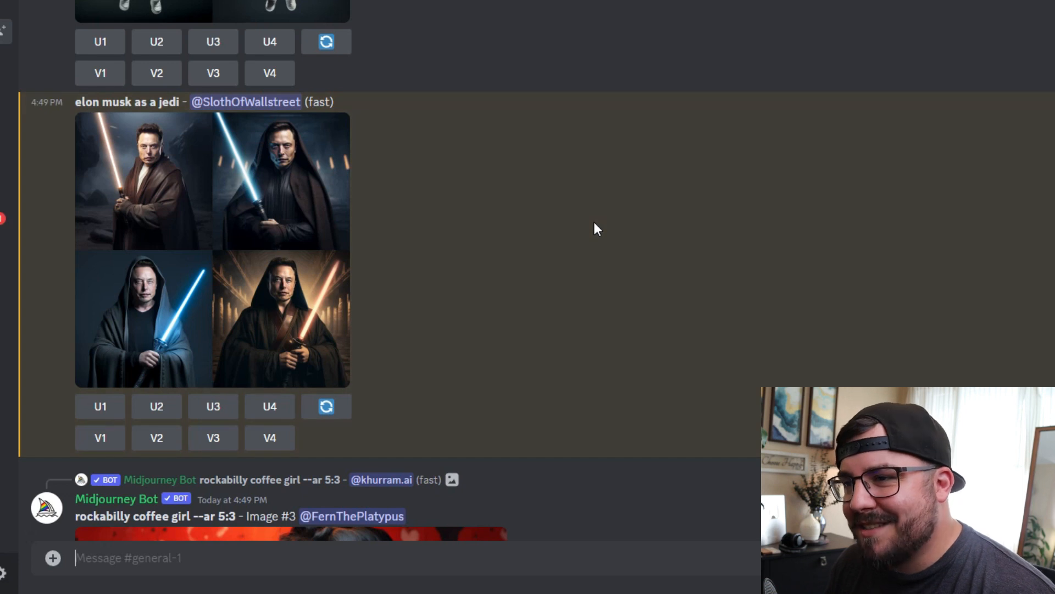
{"action": "mouse_move", "coordinate": [584, 293]}
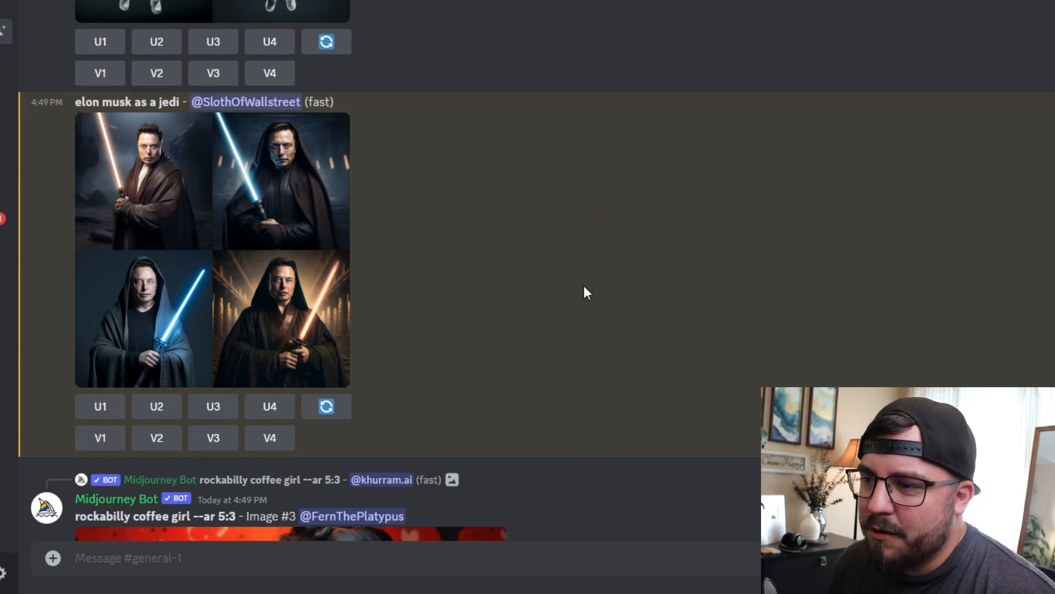
{"action": "mouse_move", "coordinate": [293, 473]}
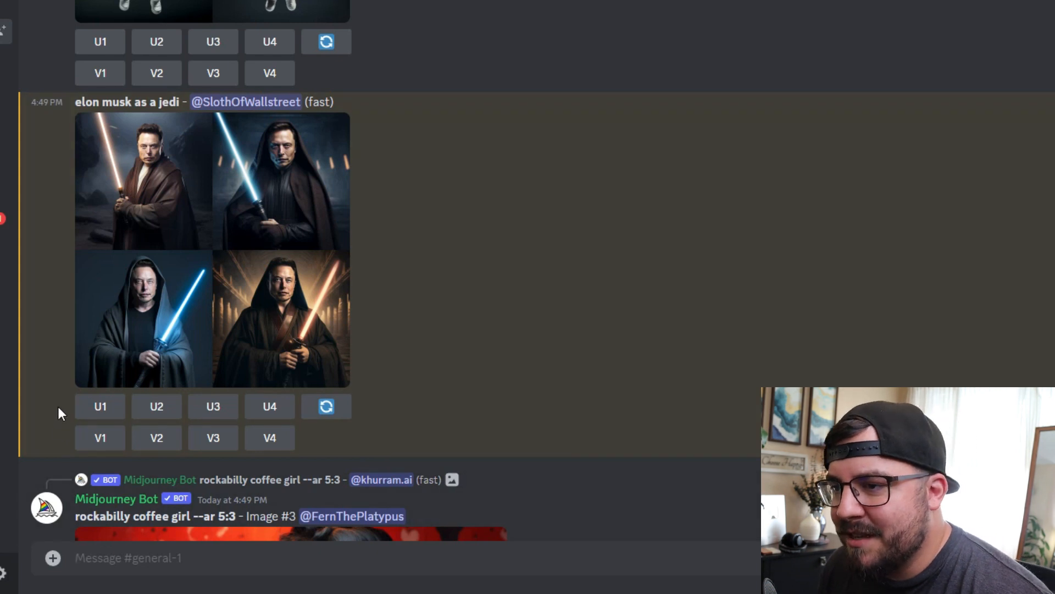
{"action": "mouse_move", "coordinate": [67, 163]}
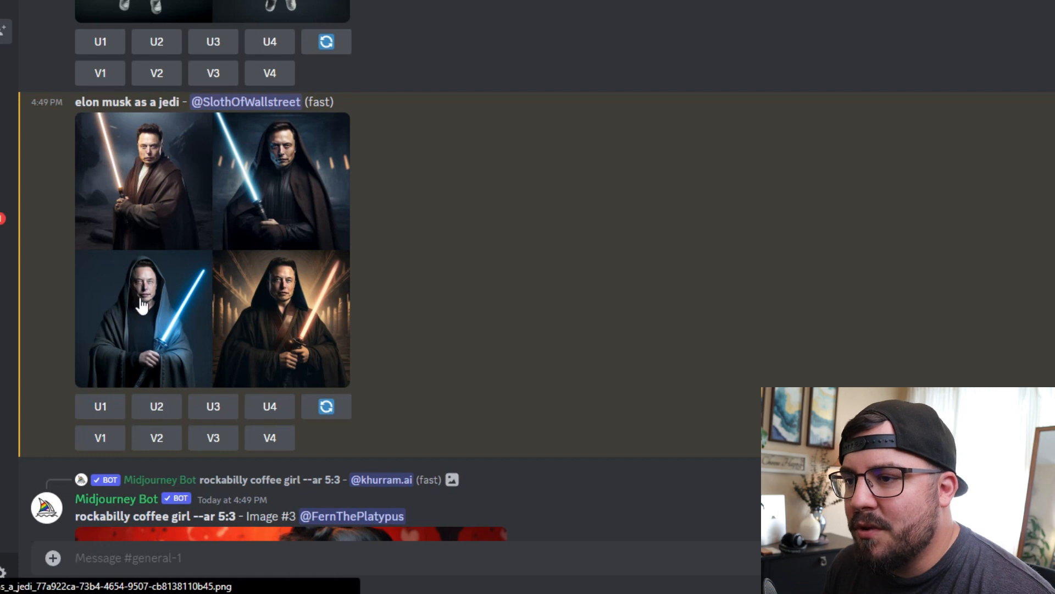
{"action": "mouse_move", "coordinate": [255, 306]}
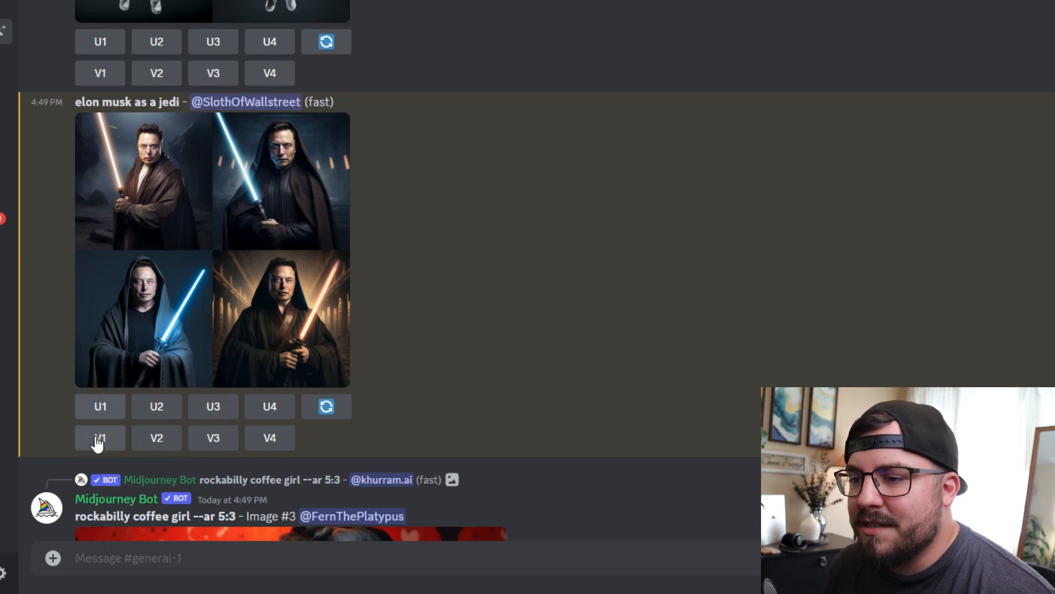
Step: Inspect each of the four 'elon musk as a jedi' renders in the returned grid
{"action": "left_click", "coordinate": [99, 437]}
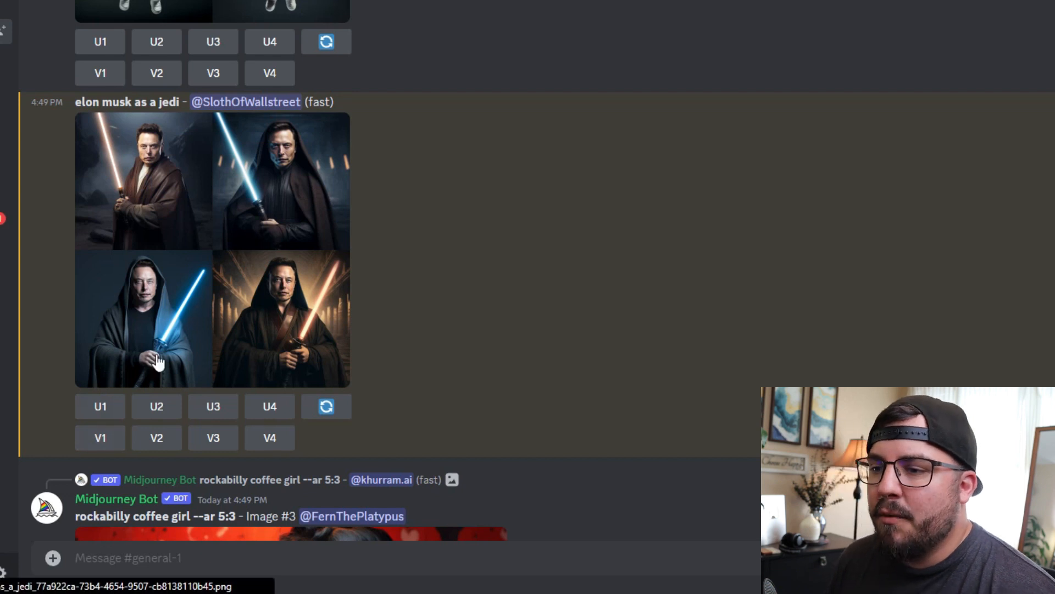
{"action": "mouse_move", "coordinate": [495, 300]}
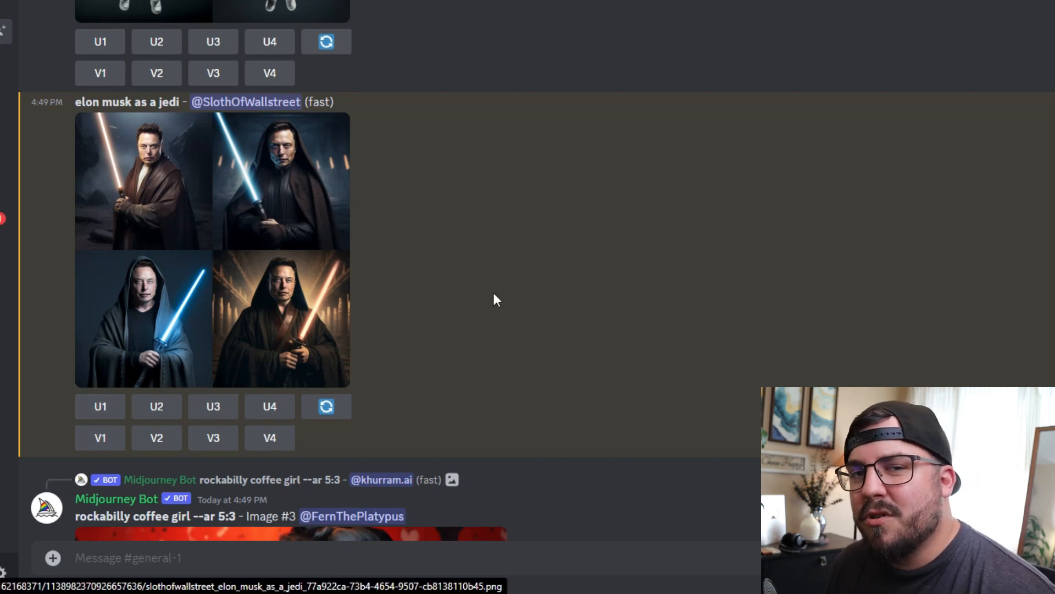
{"action": "mouse_move", "coordinate": [518, 275]}
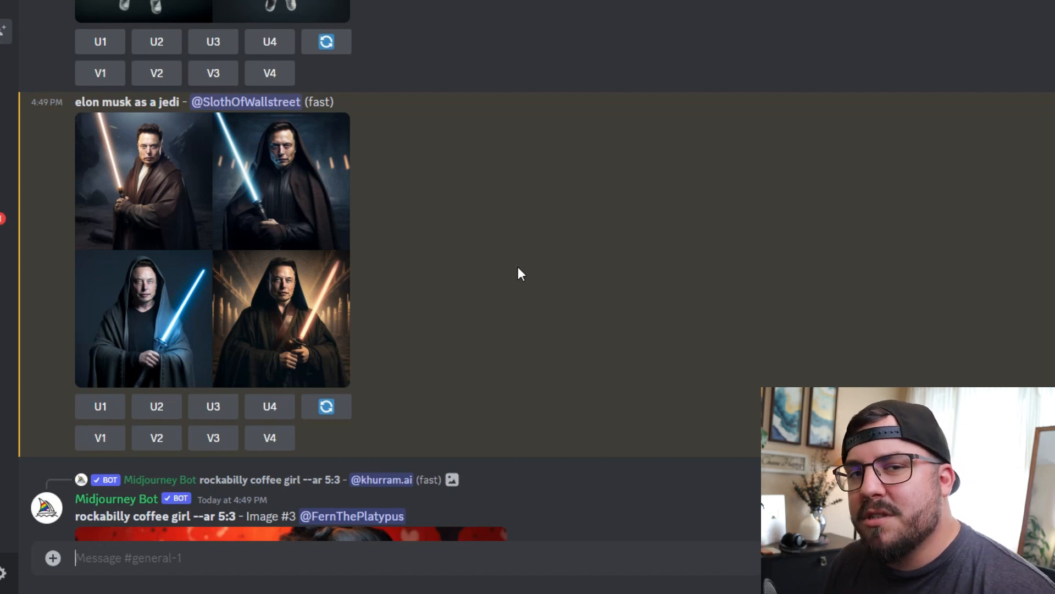
{"action": "mouse_move", "coordinate": [518, 276]}
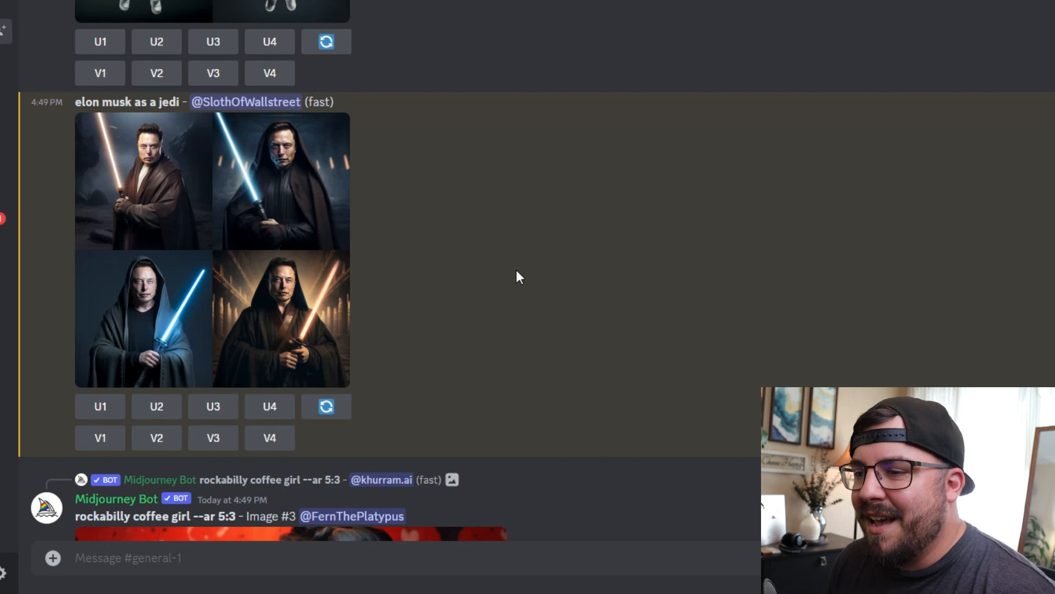
{"action": "mouse_move", "coordinate": [282, 309]}
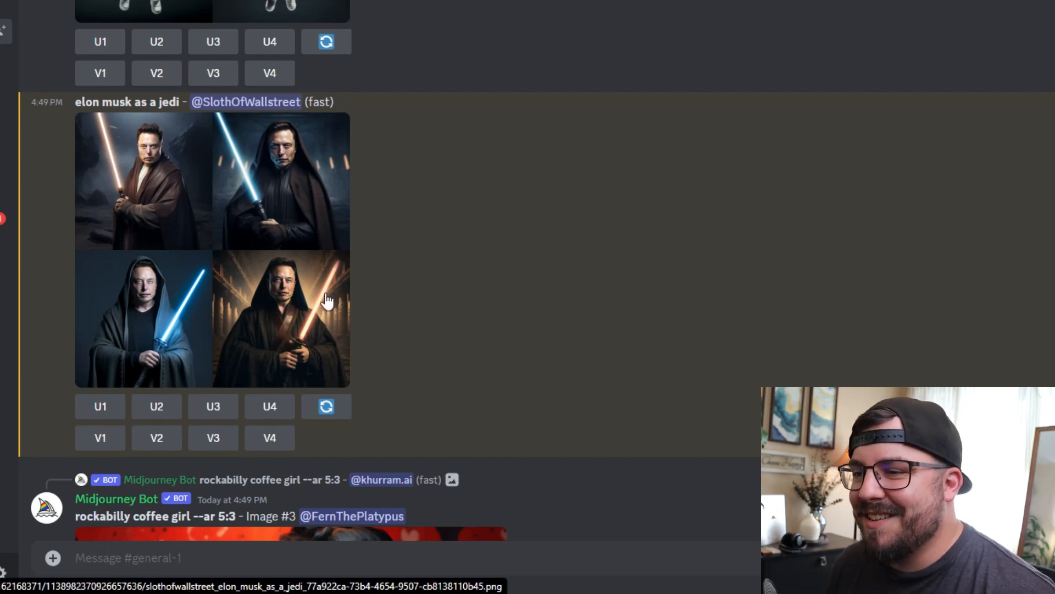
{"action": "mouse_move", "coordinate": [443, 366]}
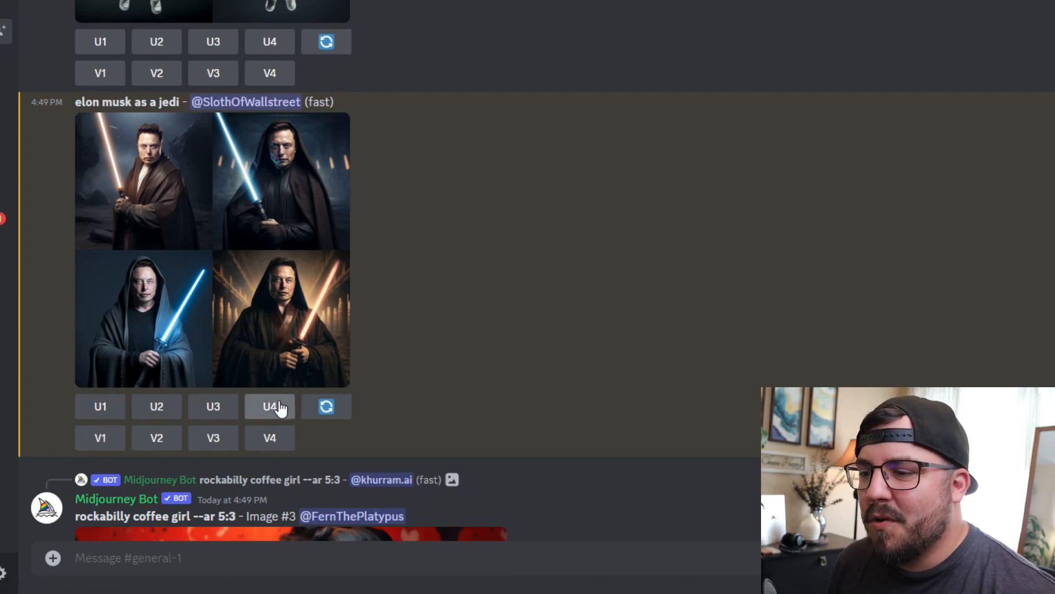
Step: Upscale the fourth, orange-lightsaber Elon Musk render with U4
{"action": "left_click", "coordinate": [269, 405]}
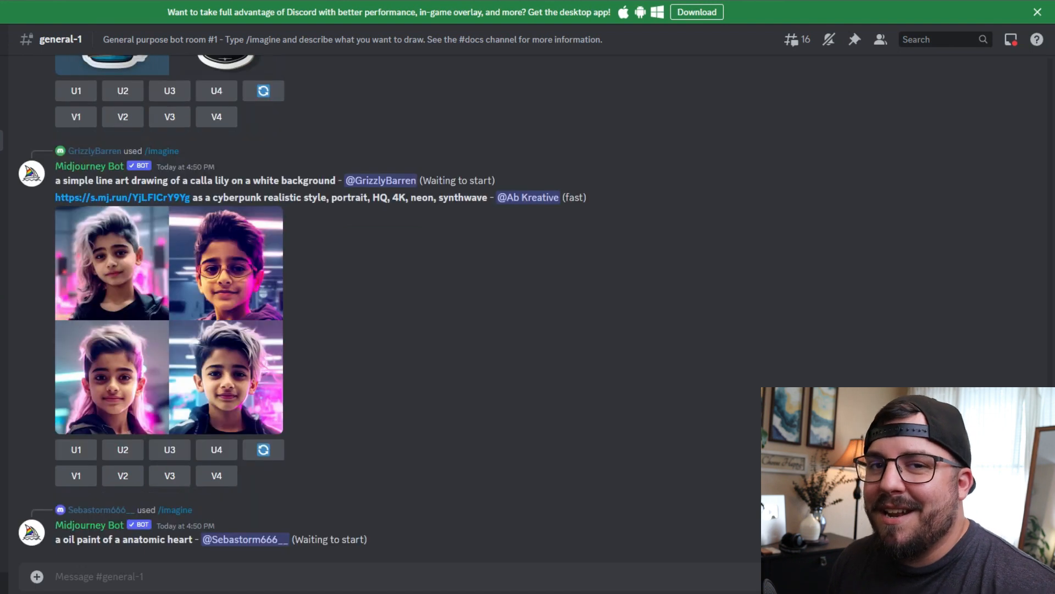
{"action": "scroll", "scroll_direction": "down", "scroll_amount": 3}
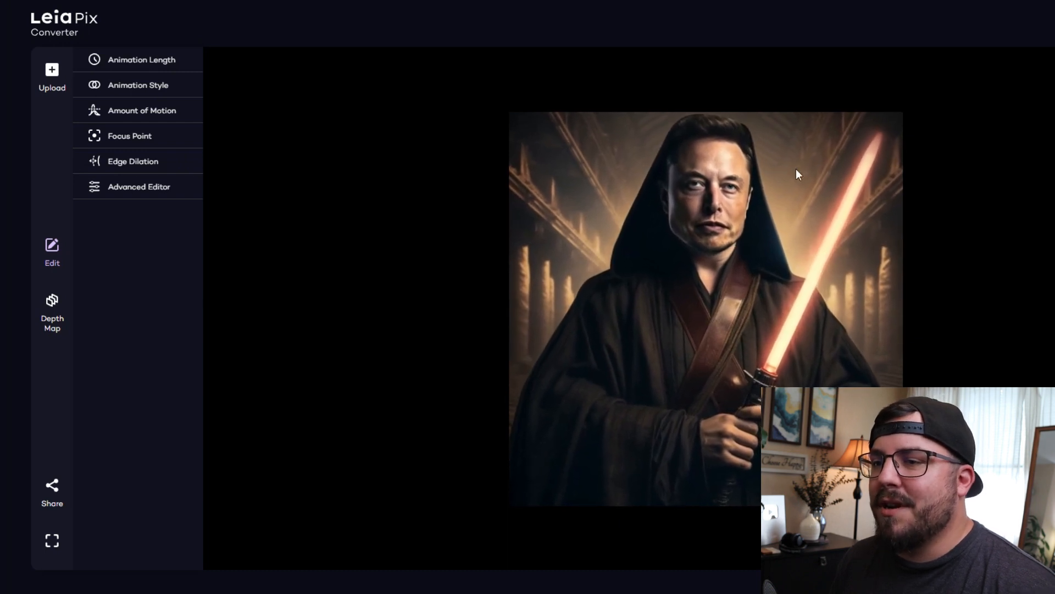
Step: Preview Perspective, Circle and Wide Circle styles, choose Vertical, and reveal motion-amount settings
{"action": "left_click", "coordinate": [142, 59]}
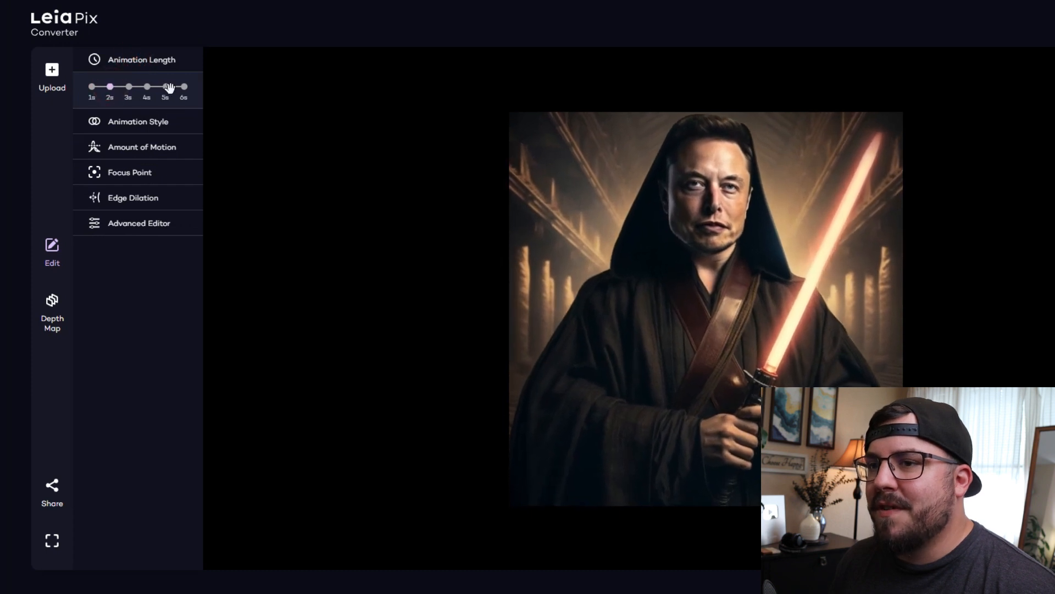
{"action": "left_click", "coordinate": [138, 121]}
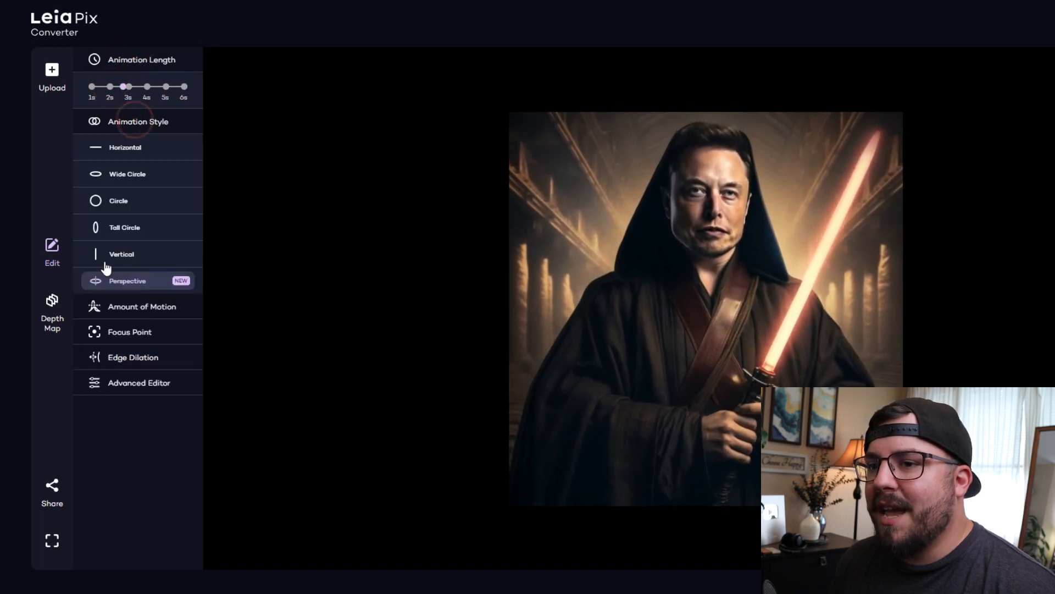
{"action": "left_click", "coordinate": [121, 254]}
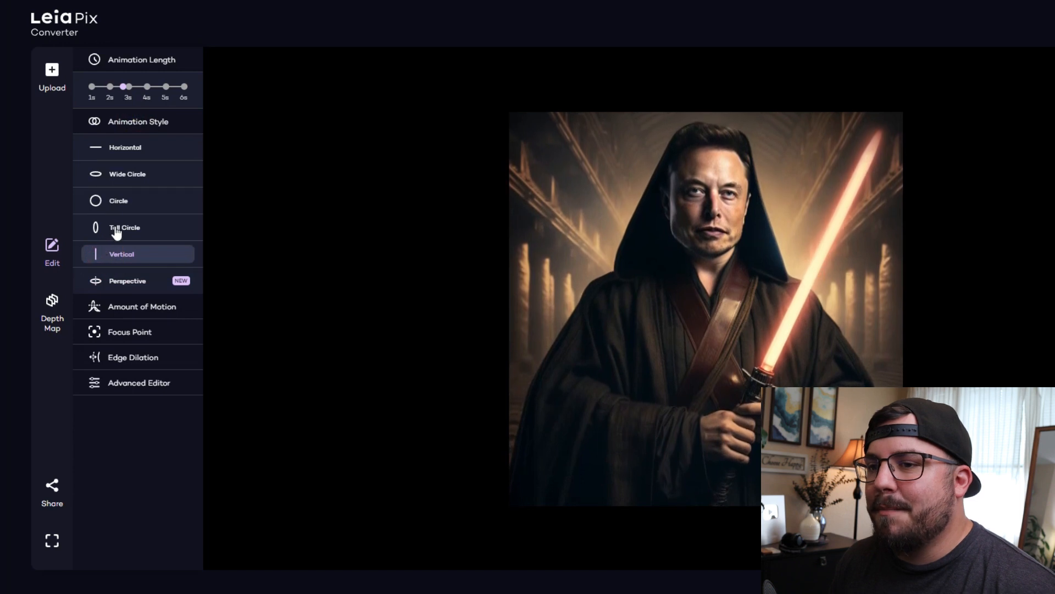
{"action": "left_click", "coordinate": [118, 200]}
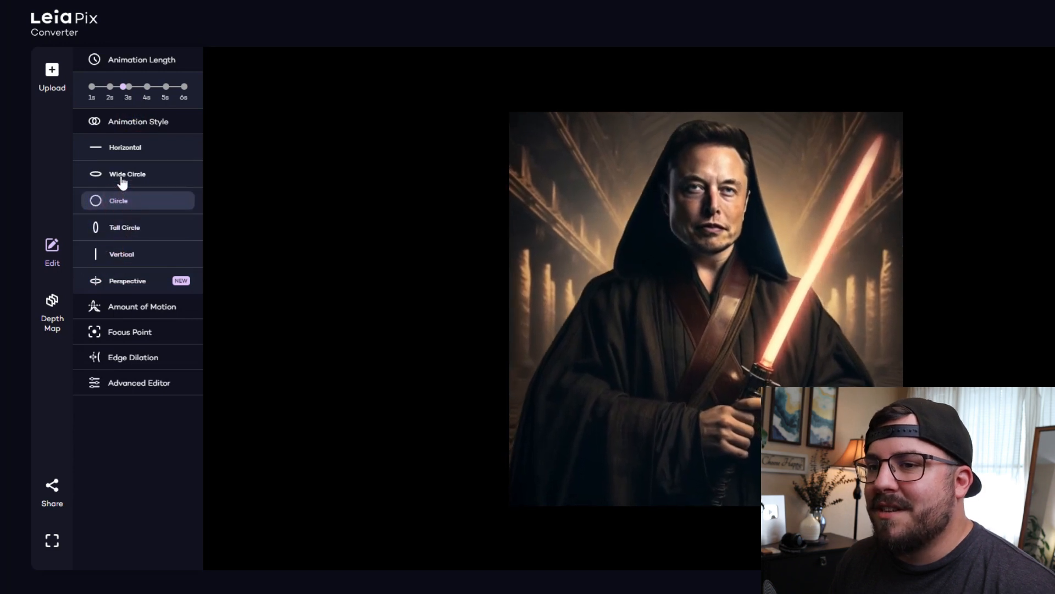
{"action": "left_click", "coordinate": [127, 174]}
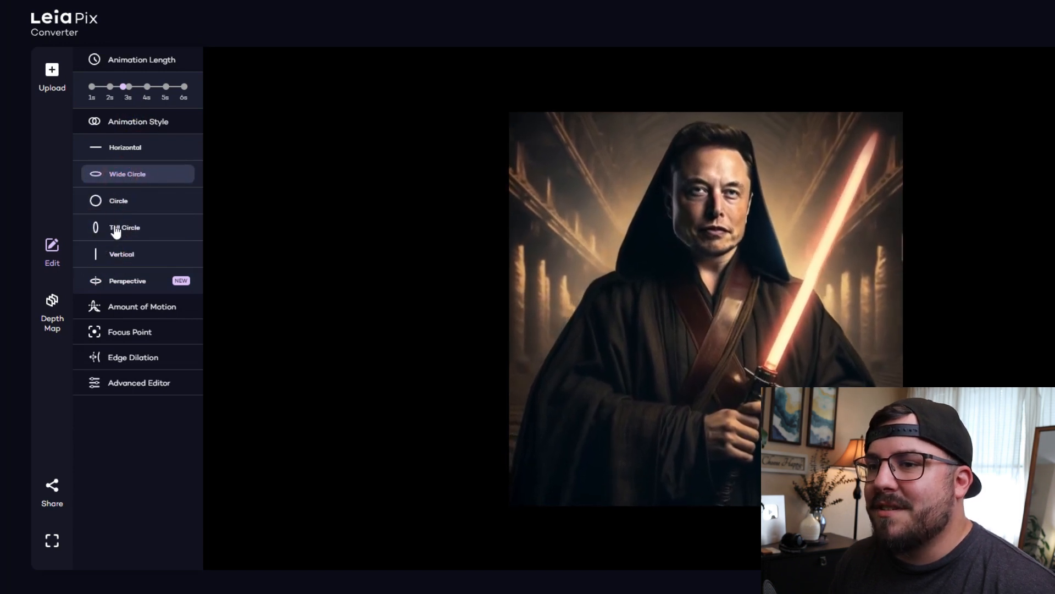
{"action": "left_click", "coordinate": [121, 254]}
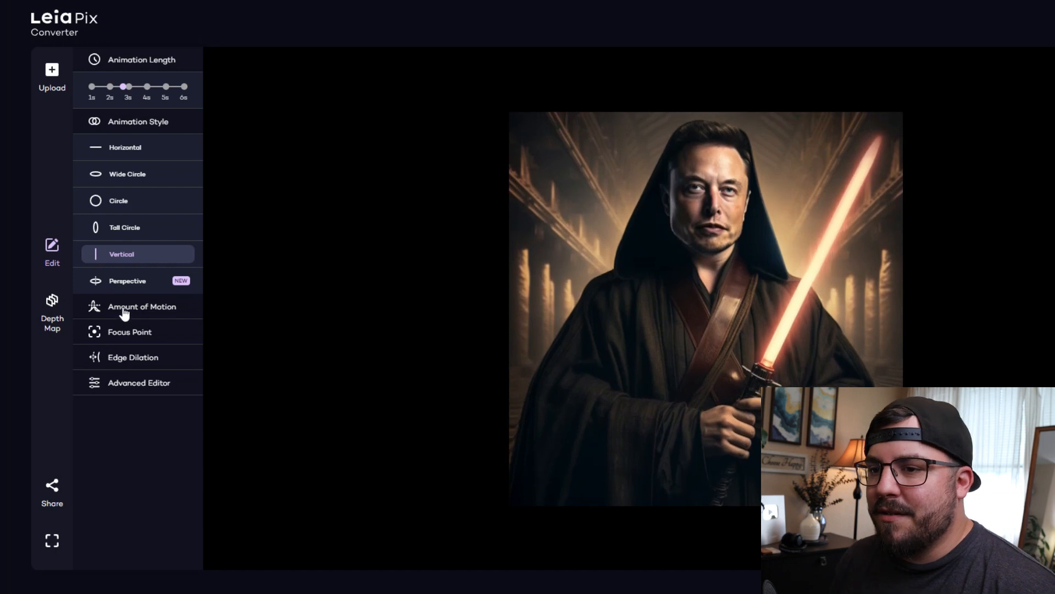
{"action": "left_click", "coordinate": [141, 307]}
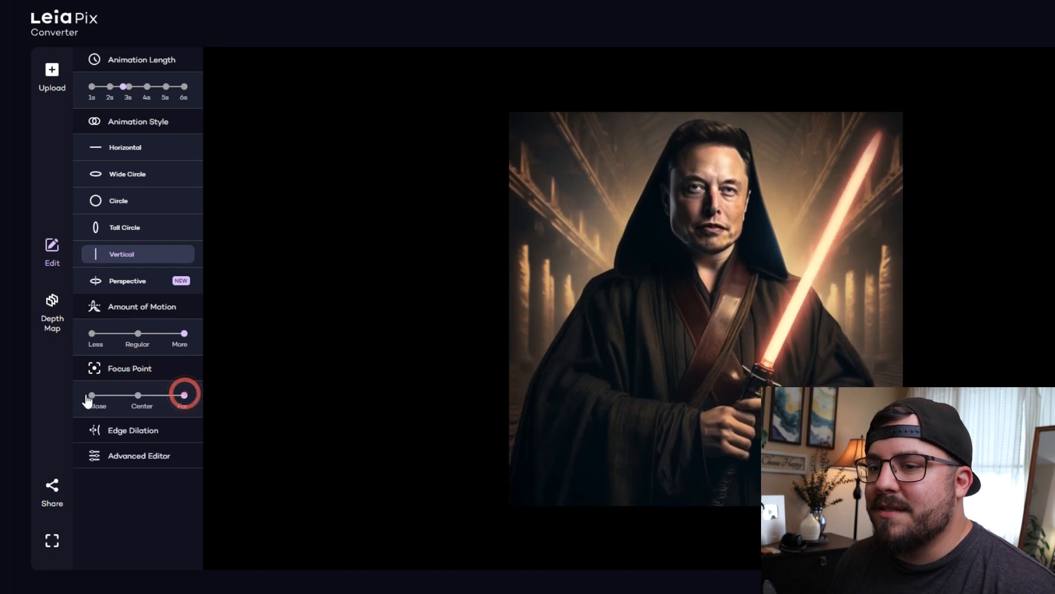
Step: Drag across the LeiaPix Converter sidebar toward the sharing options
{"action": "left_click_drag", "start_coordinate": [183, 394], "coordinate": [90, 393]}
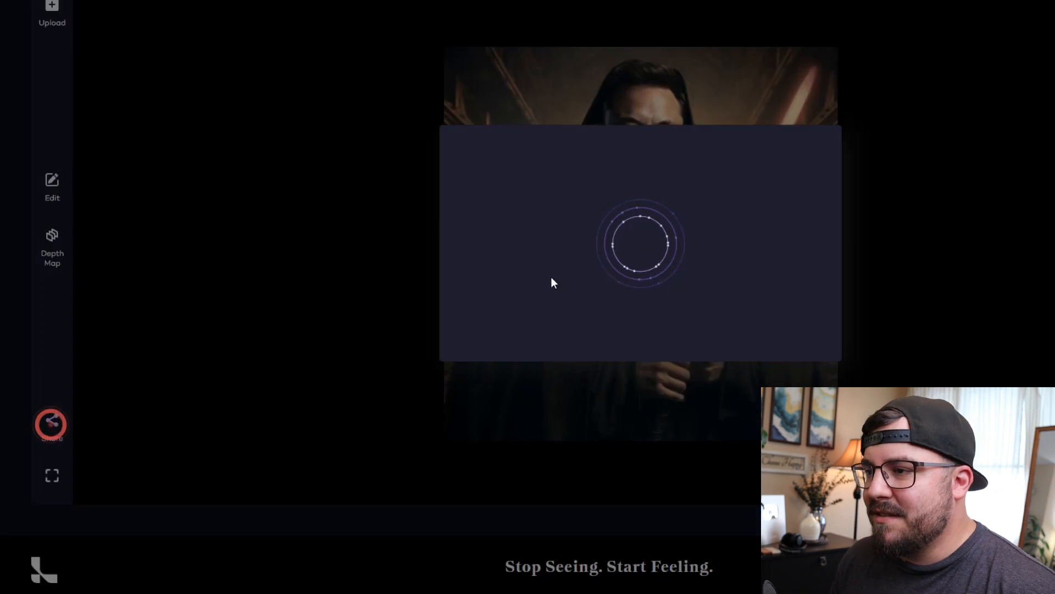
Step: Download the Jedi animation as an MP4 from LeiaPix's Share dialog
{"action": "left_click", "coordinate": [51, 424]}
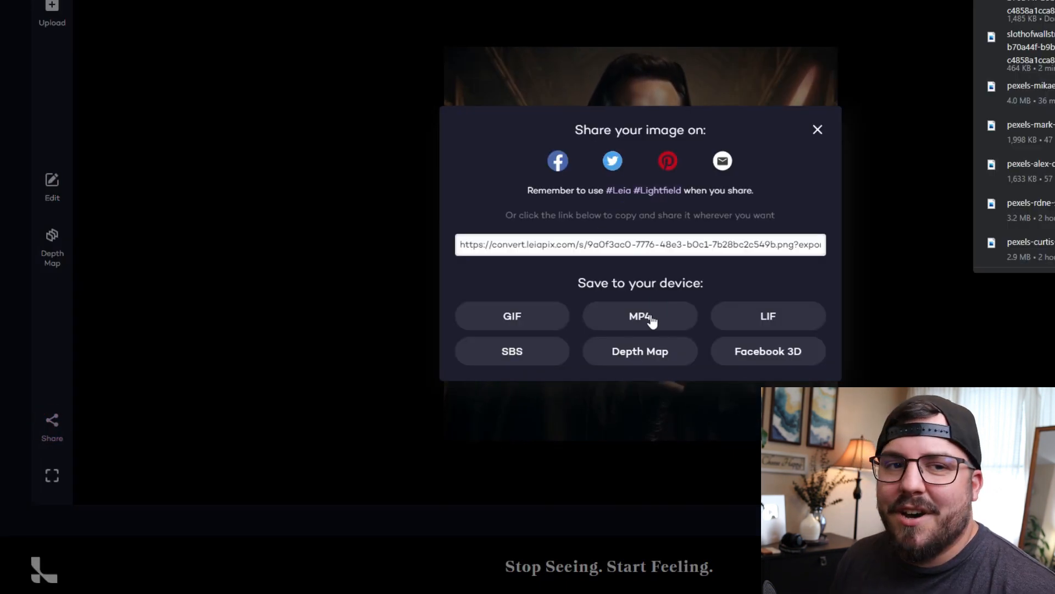
{"action": "left_click", "coordinate": [819, 129]}
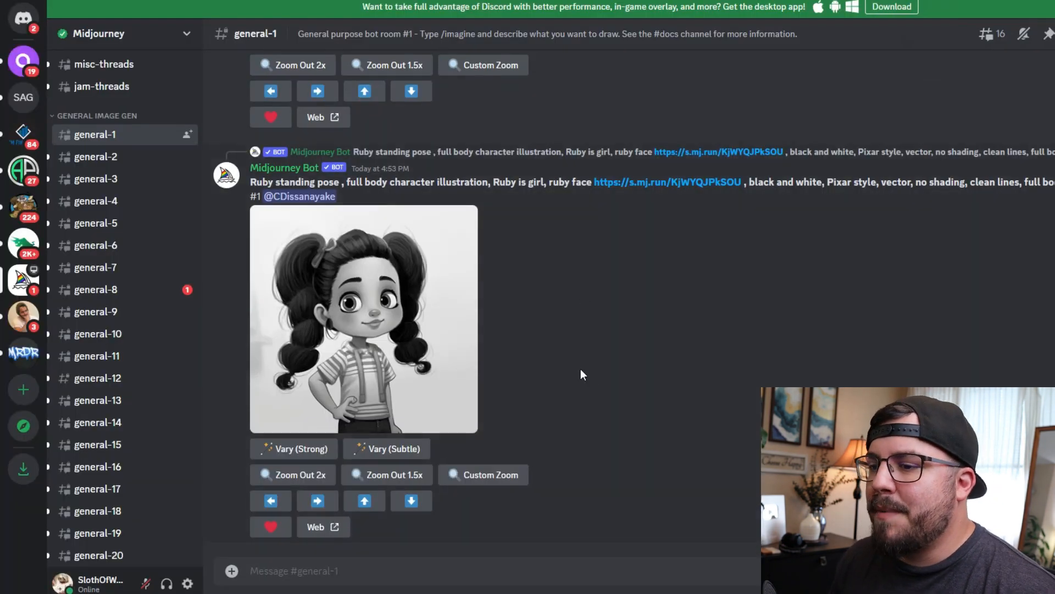
Step: Submit the Midjourney prompt 'mark zuckerberg as a jedi flying'
{"action": "scroll", "scroll_direction": "down", "scroll_amount": 3}
{"action": "type", "text": "/imagine"}
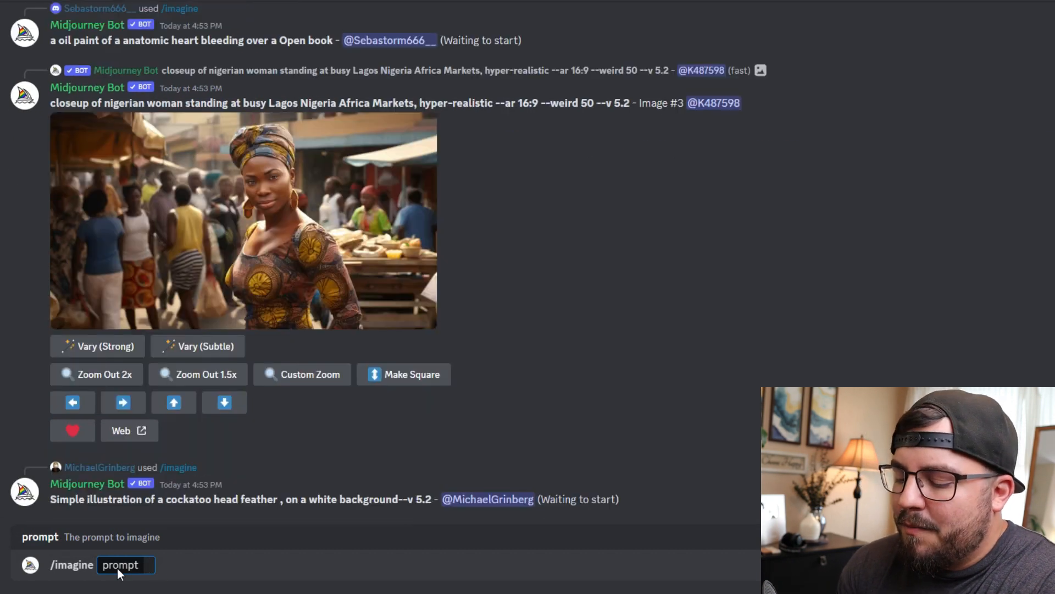
{"action": "type", "text": "mark zuckerberg as a"}
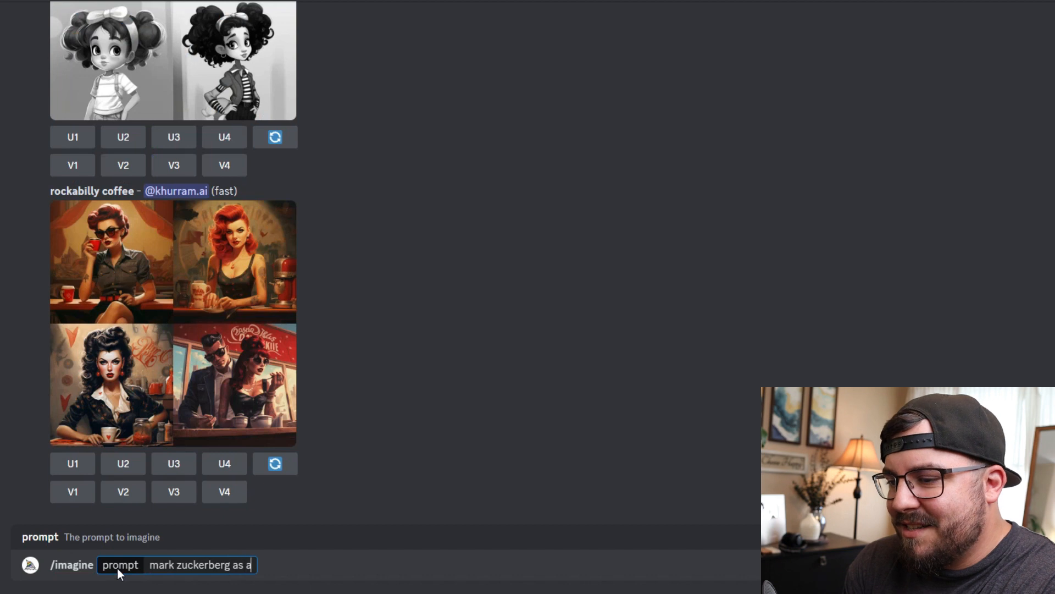
{"action": "type", "text": "jedi f"}
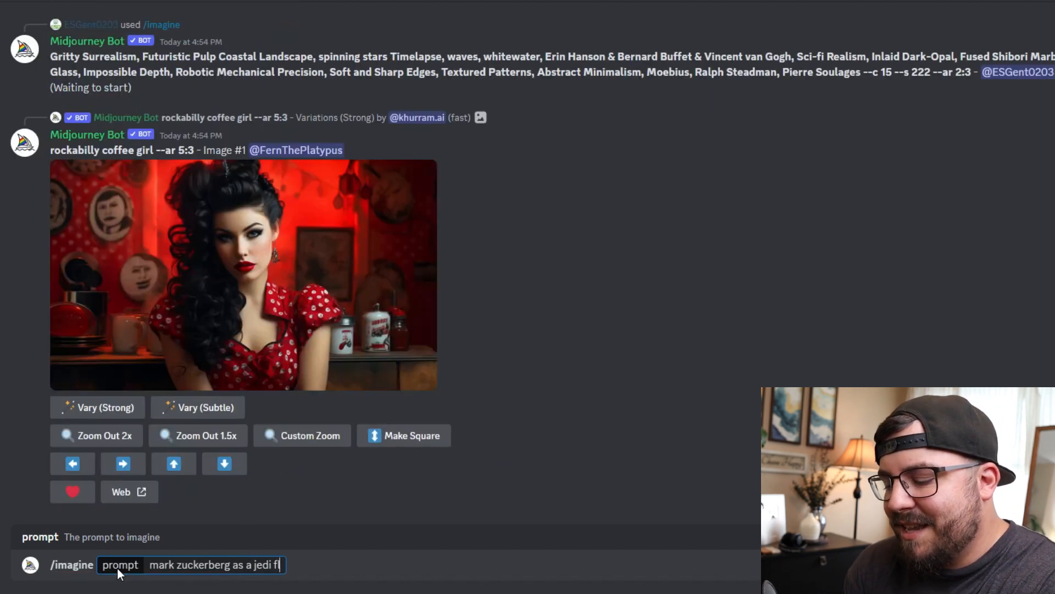
{"action": "type", "text": "lying"}
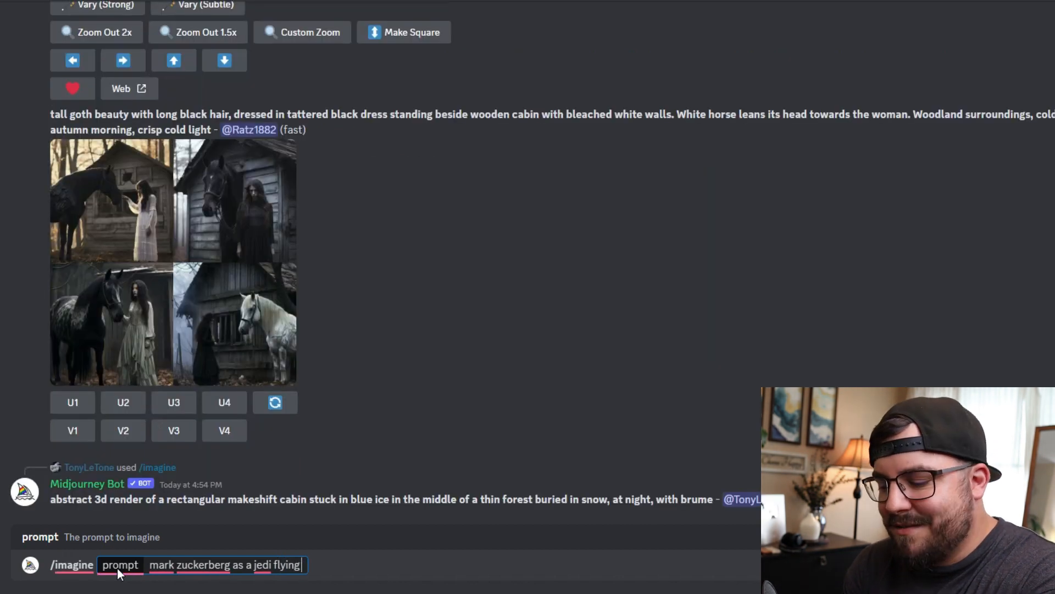
{"action": "scroll", "scroll_direction": "down", "scroll_amount": 3}
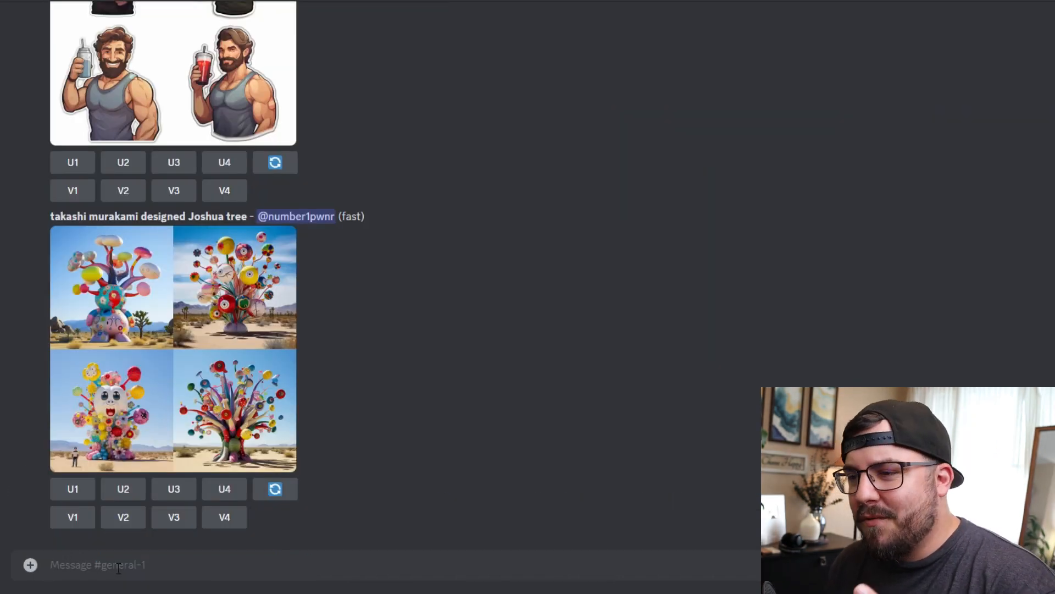
Step: Scroll to the new Zuckerberg results and upscale image 1 of the earlier Jedi grid
{"action": "scroll", "scroll_direction": "down", "scroll_amount": 3}
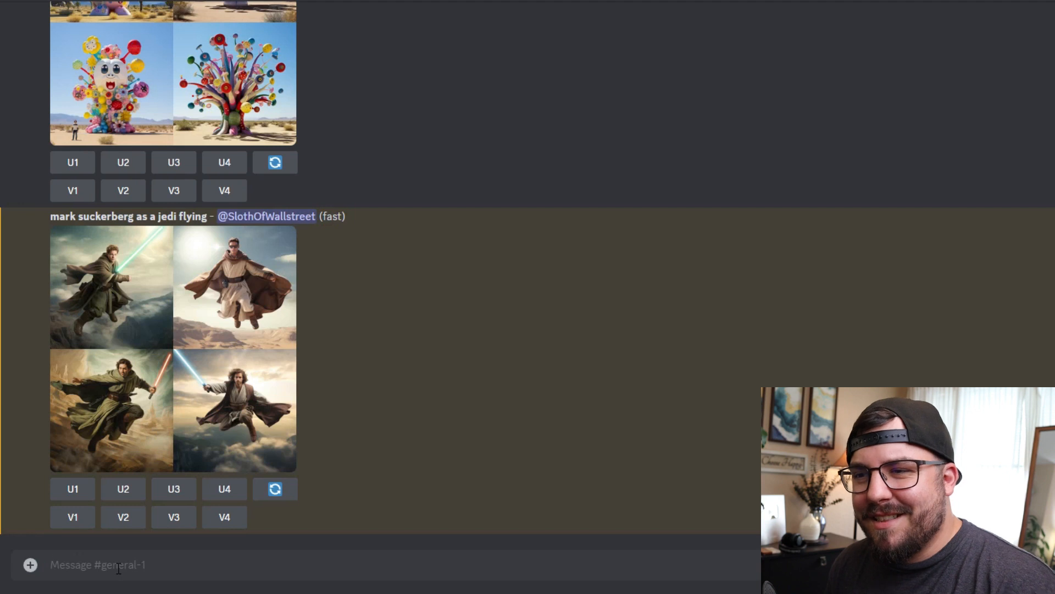
{"action": "scroll", "scroll_direction": "down", "scroll_amount": 3}
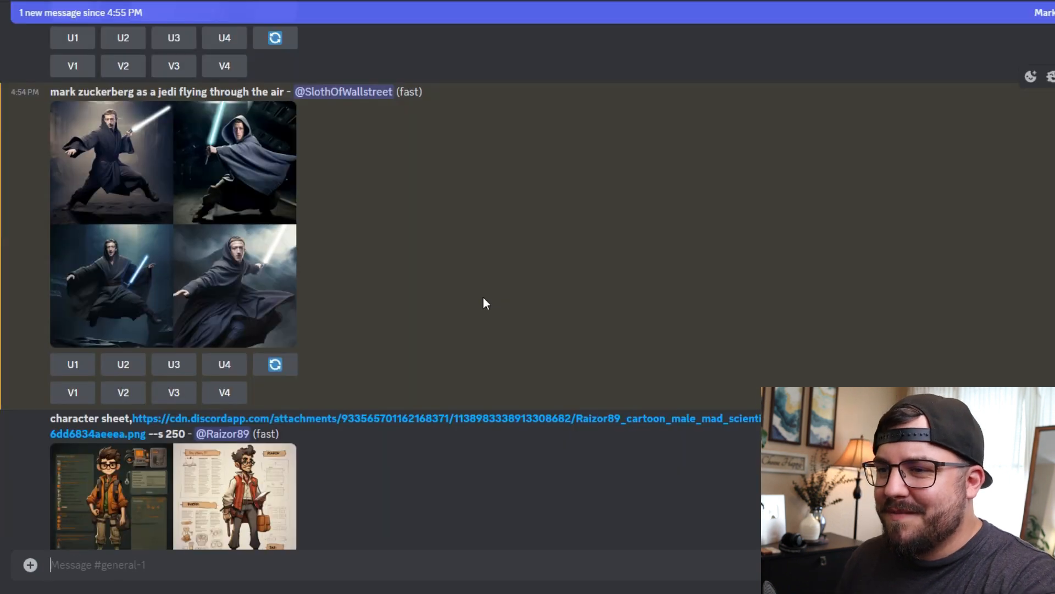
{"action": "left_click", "coordinate": [73, 38]}
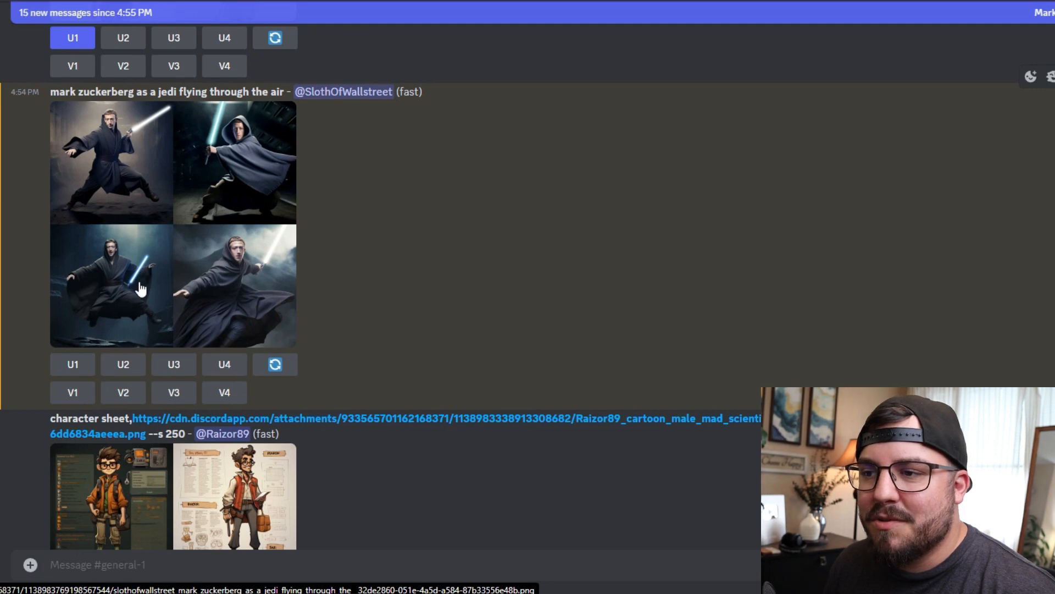
{"action": "mouse_move", "coordinate": [154, 269]}
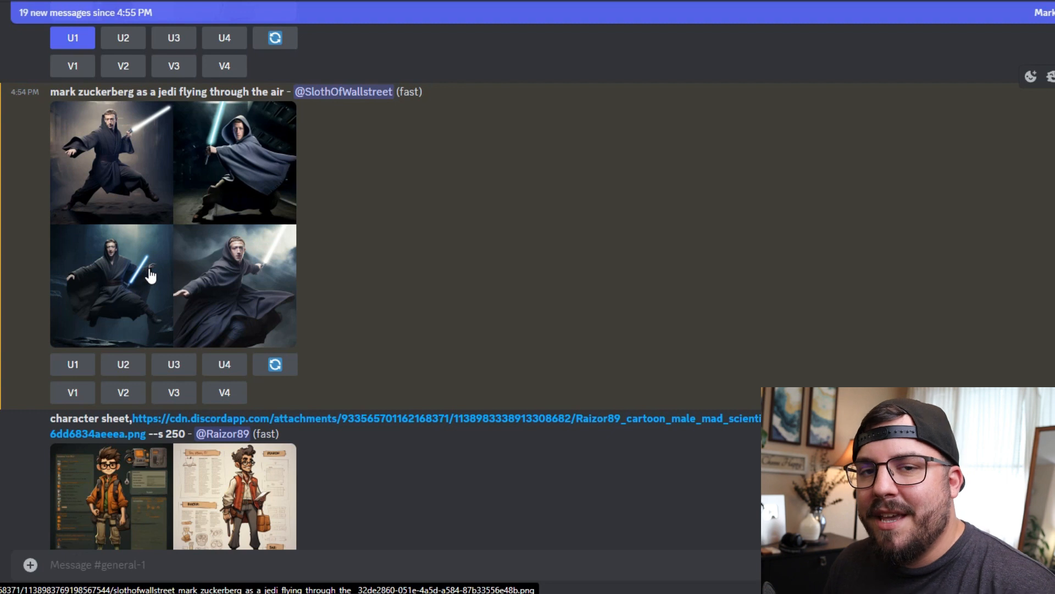
{"action": "mouse_move", "coordinate": [349, 284]}
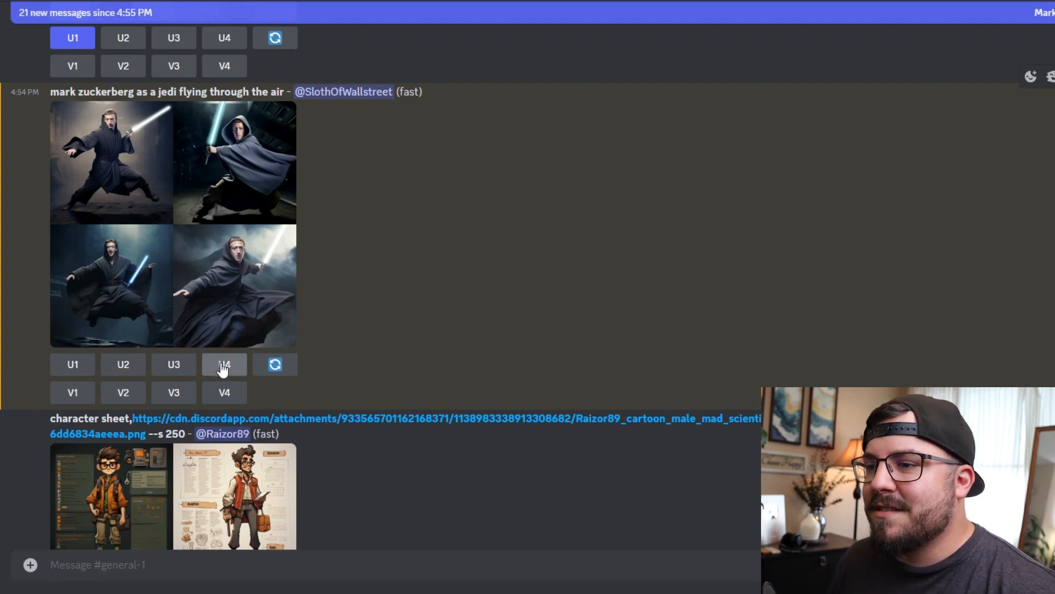
Step: Request a U4 upscale of the bottom-right Zuckerberg flying Jedi image
{"action": "left_click", "coordinate": [223, 364]}
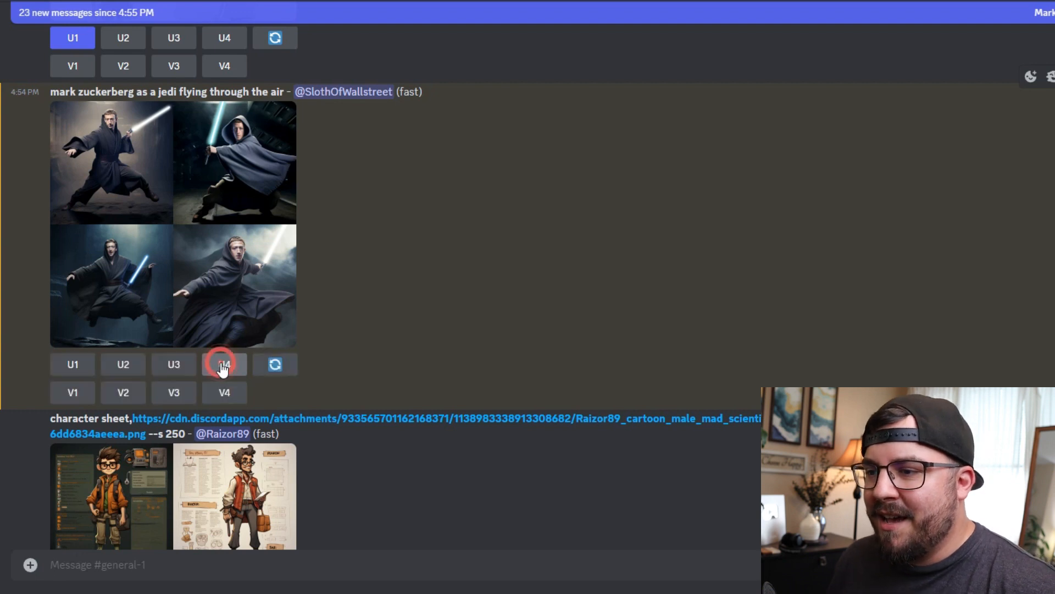
{"action": "left_click", "coordinate": [225, 364]}
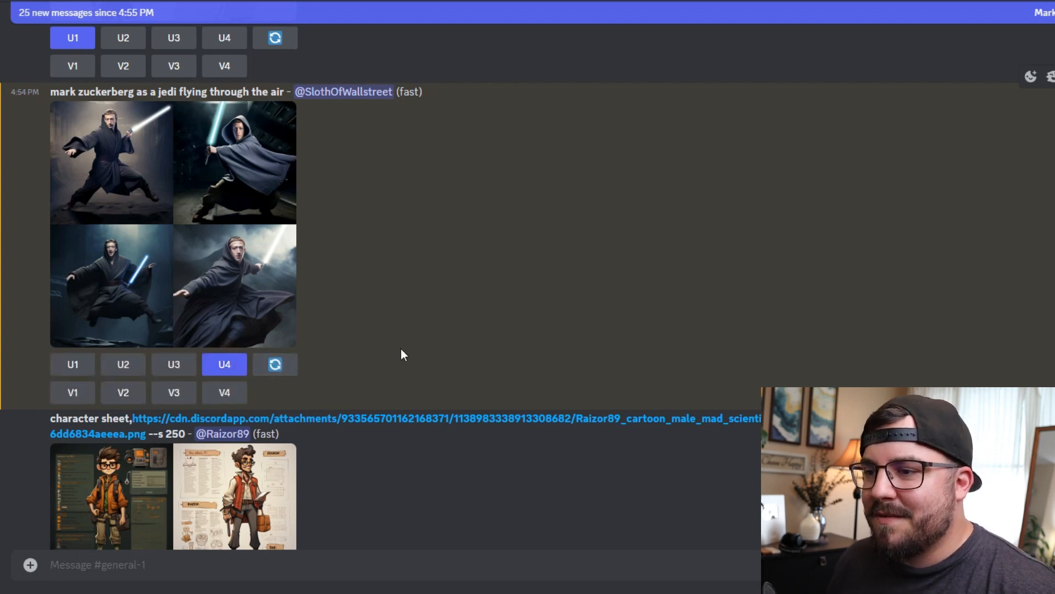